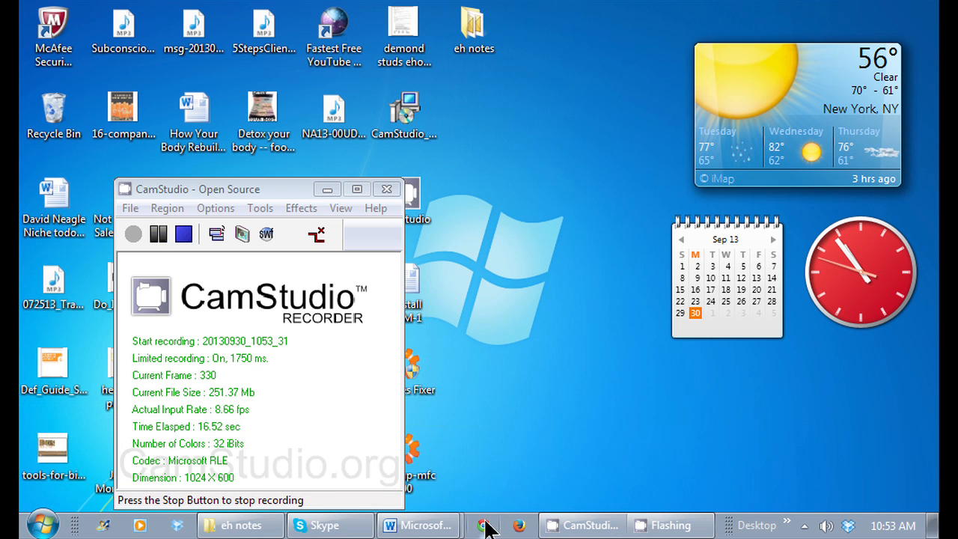
Bring the Word document forward, zoom to 100%, and show the Home tab
click(417, 525)
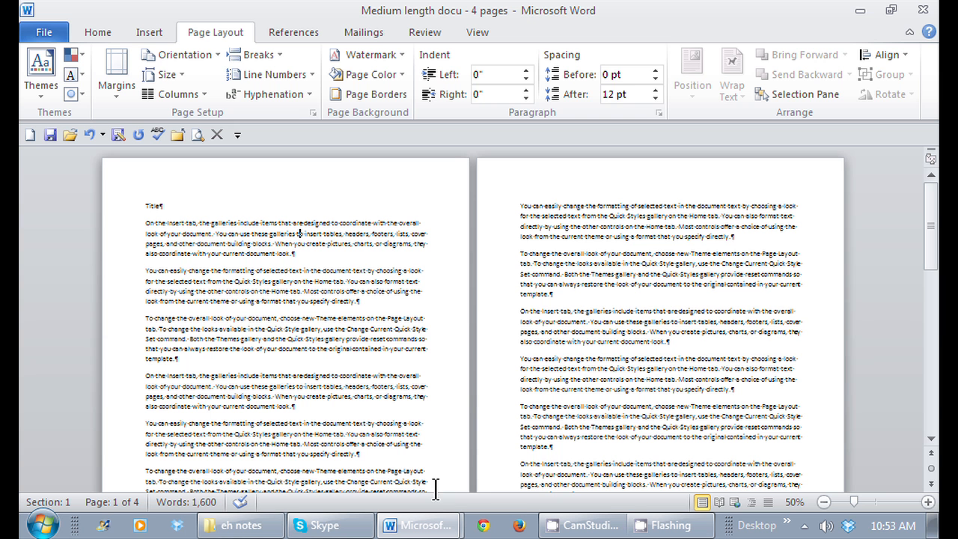
click(926, 502)
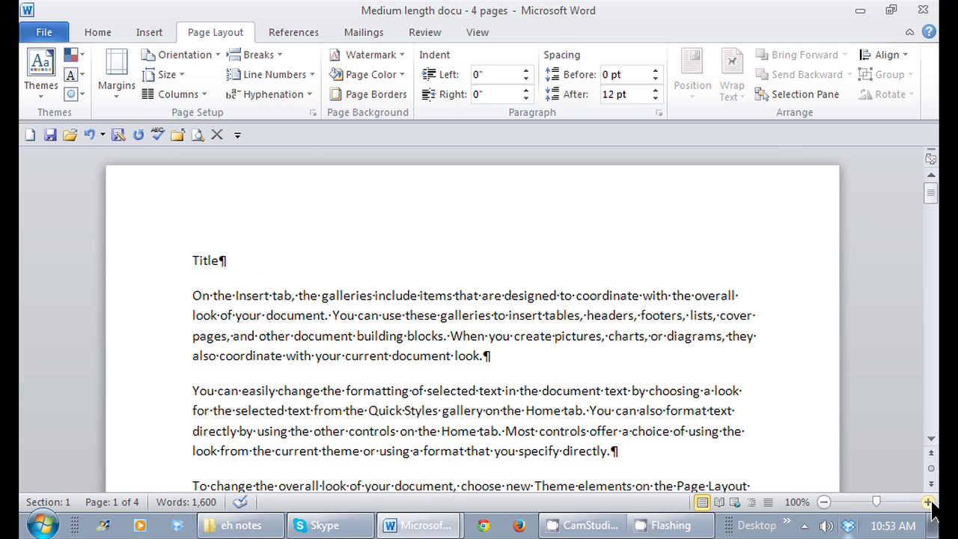
click(97, 32)
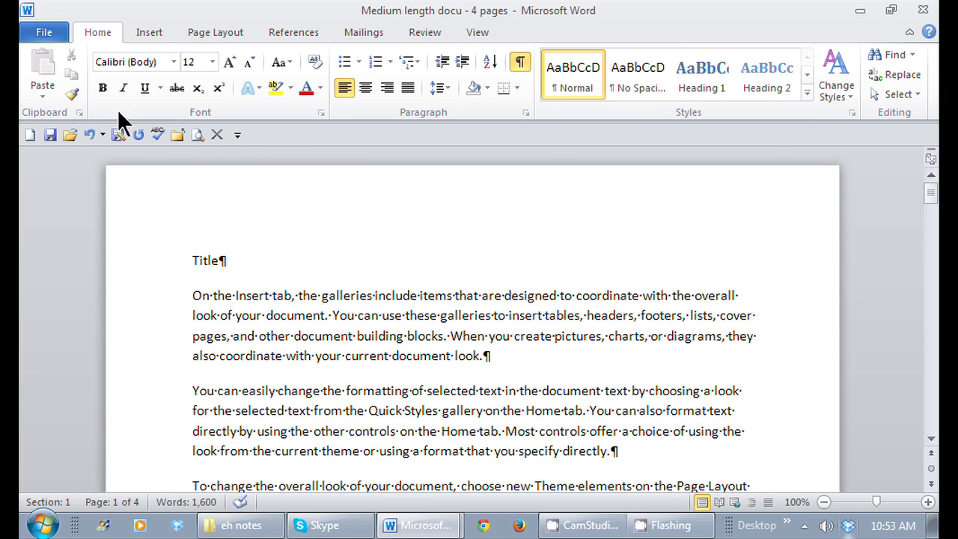
mouse_move(310, 356)
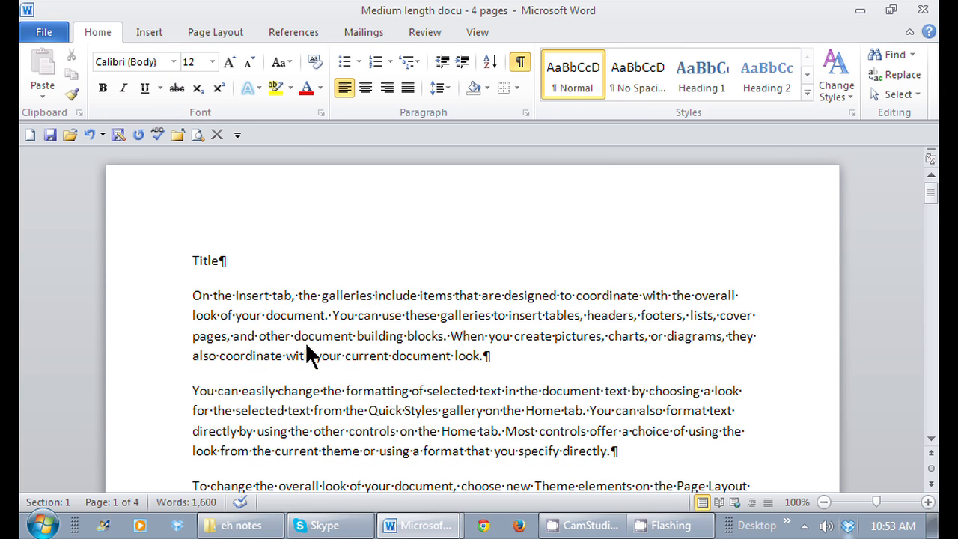
mouse_move(472, 419)
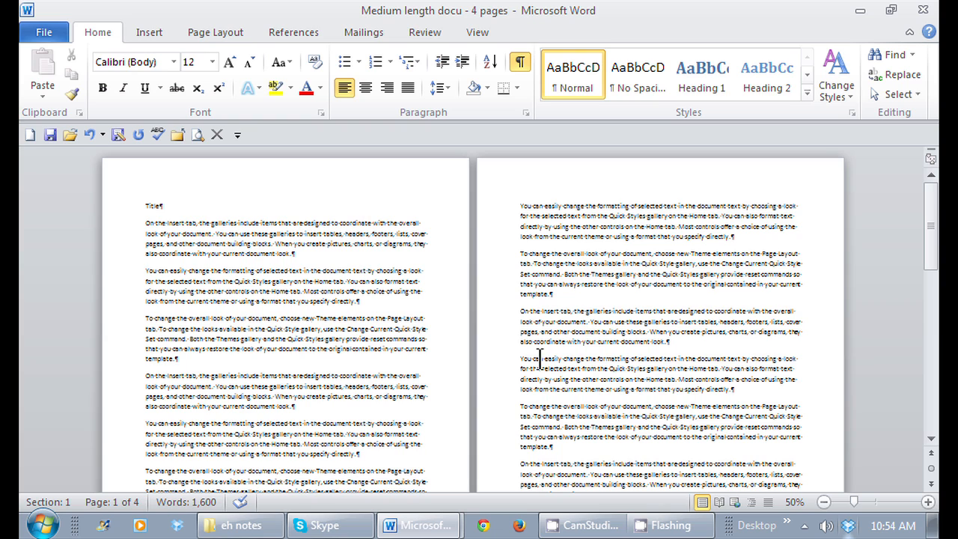
mouse_move(206, 11)
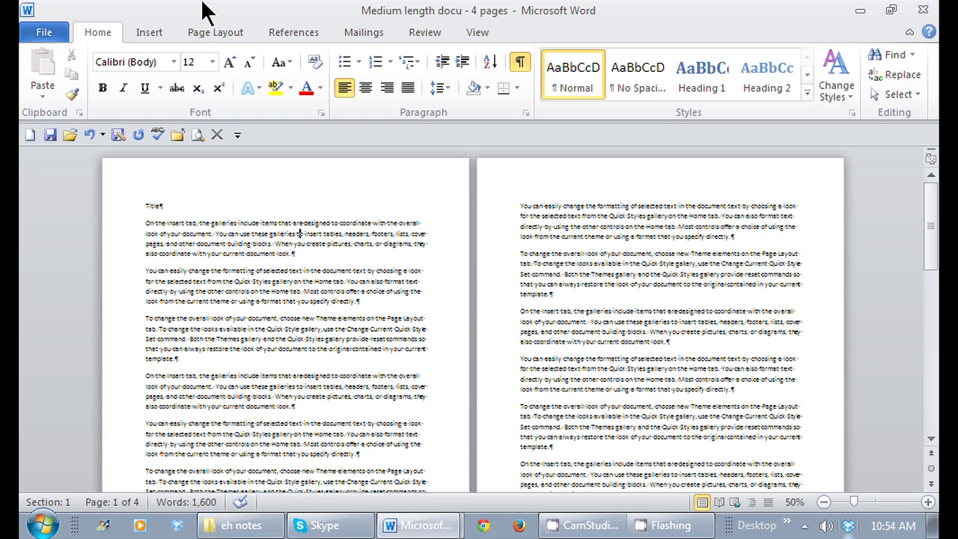
mouse_move(217, 41)
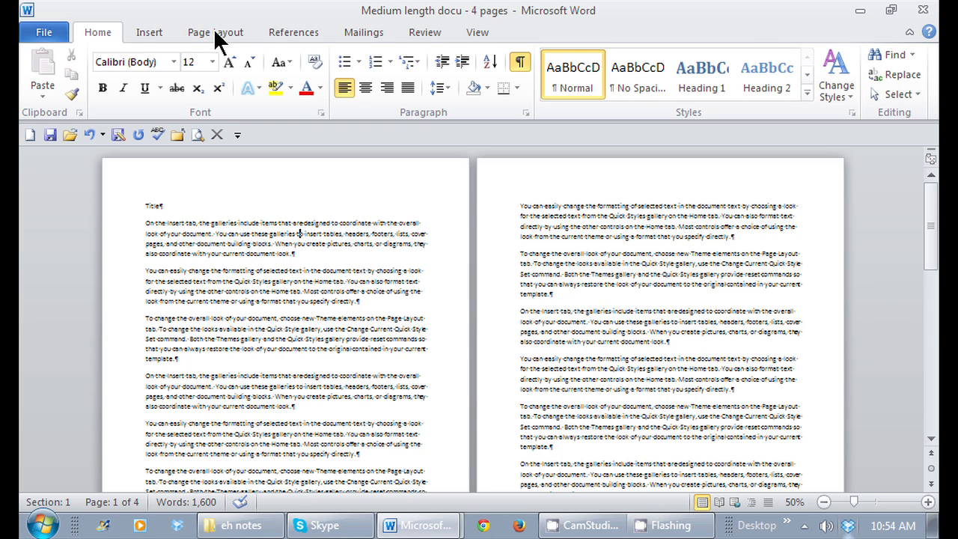
Show the Page Layout tab's page setup commands with two pages side by side
click(216, 32)
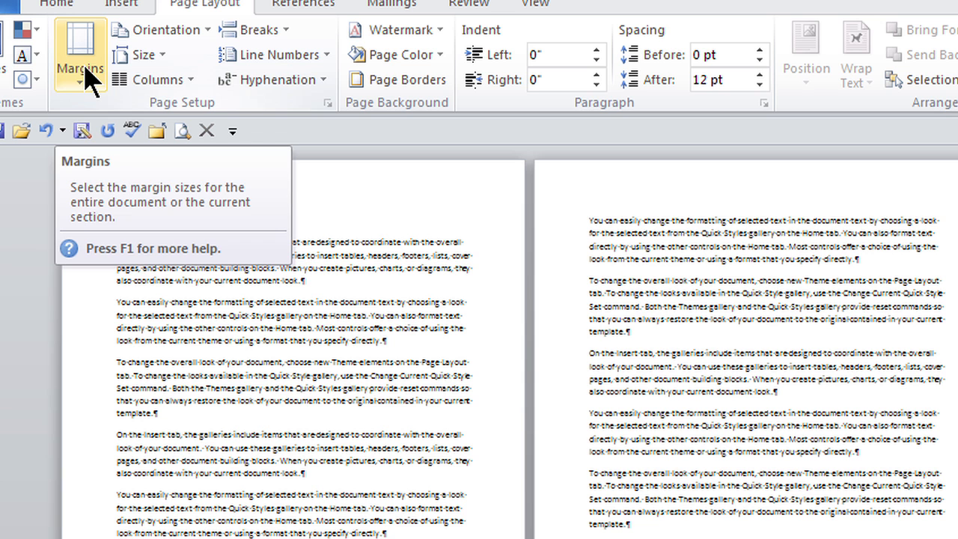
Open the Margins preset list to pick the Narrow 0.5-inch option
click(79, 54)
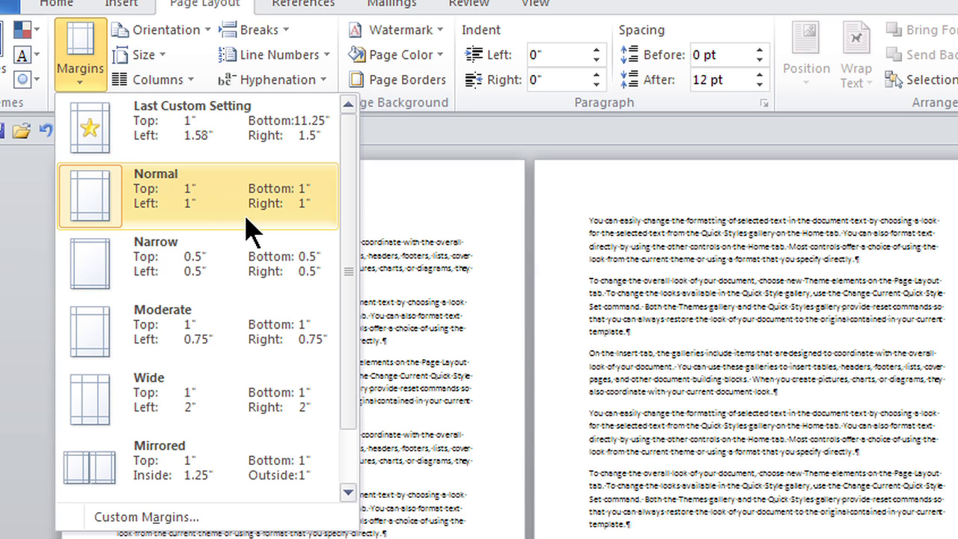
mouse_move(227, 270)
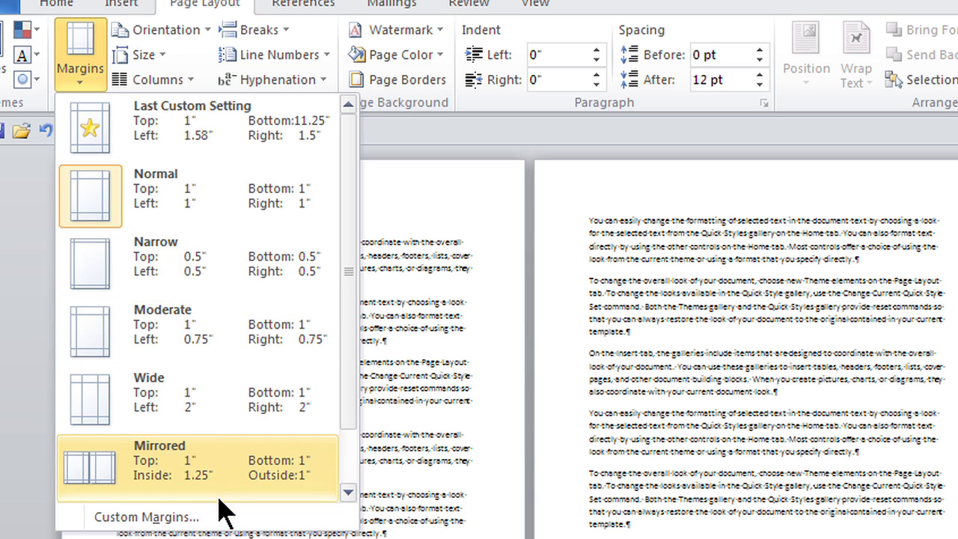
mouse_move(145, 516)
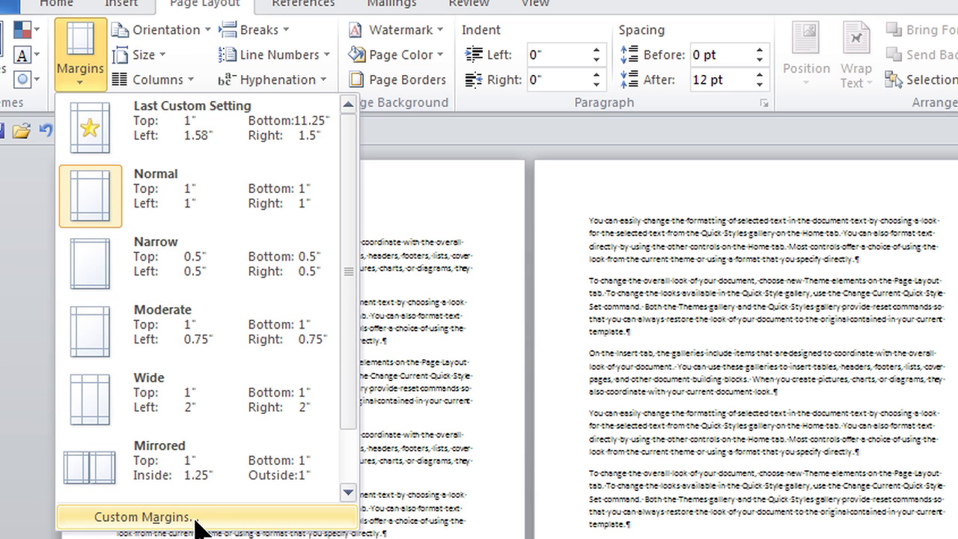
mouse_move(232, 271)
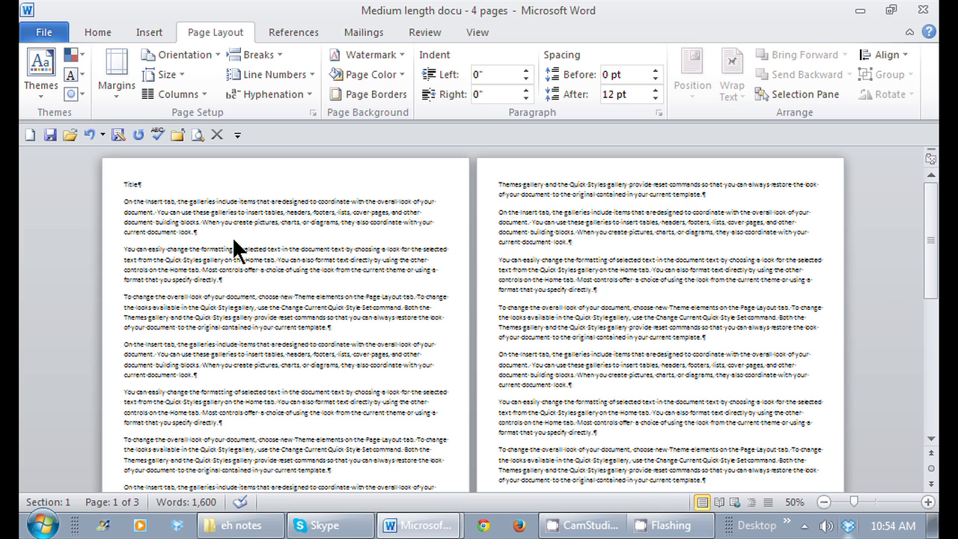
mouse_move(191, 185)
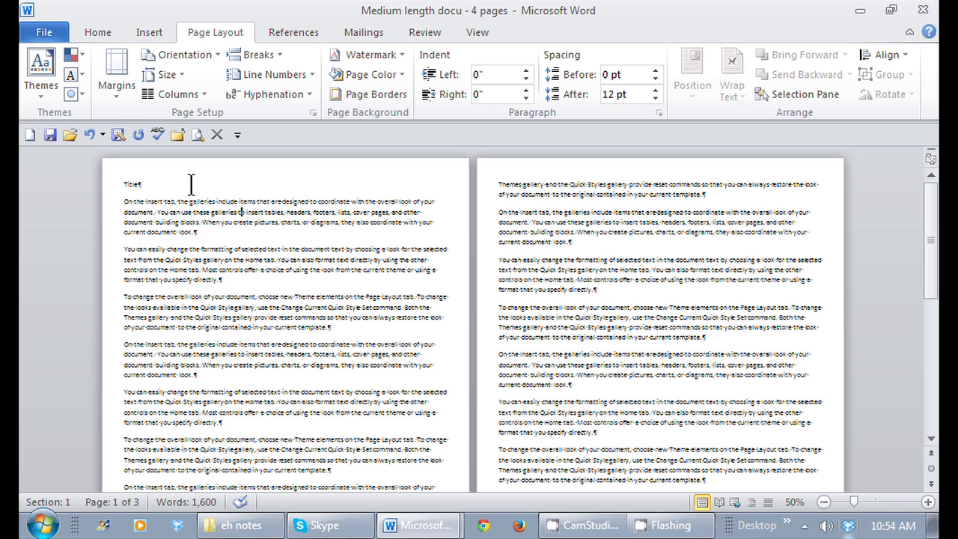
mouse_move(116, 71)
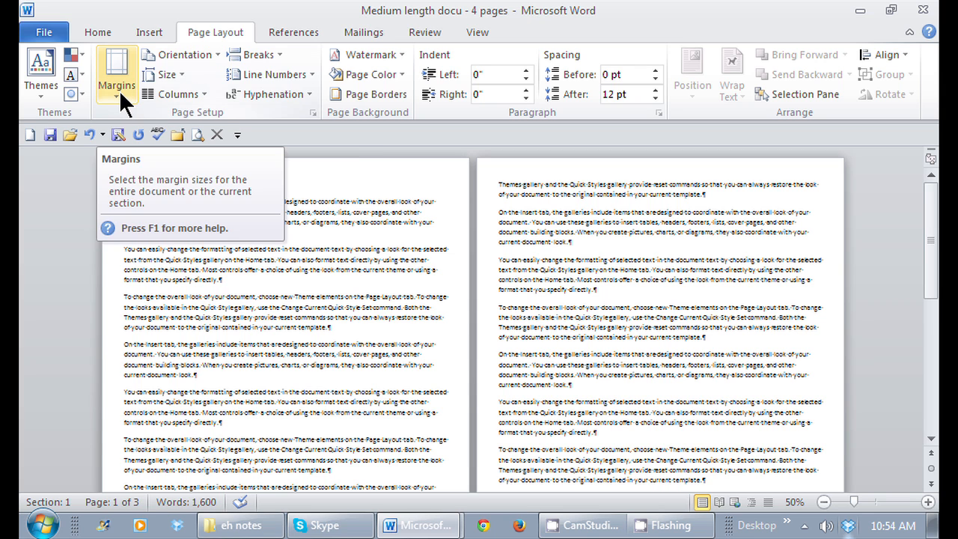
Reopen the Margins presets to choose Normal 1-inch margins
click(116, 74)
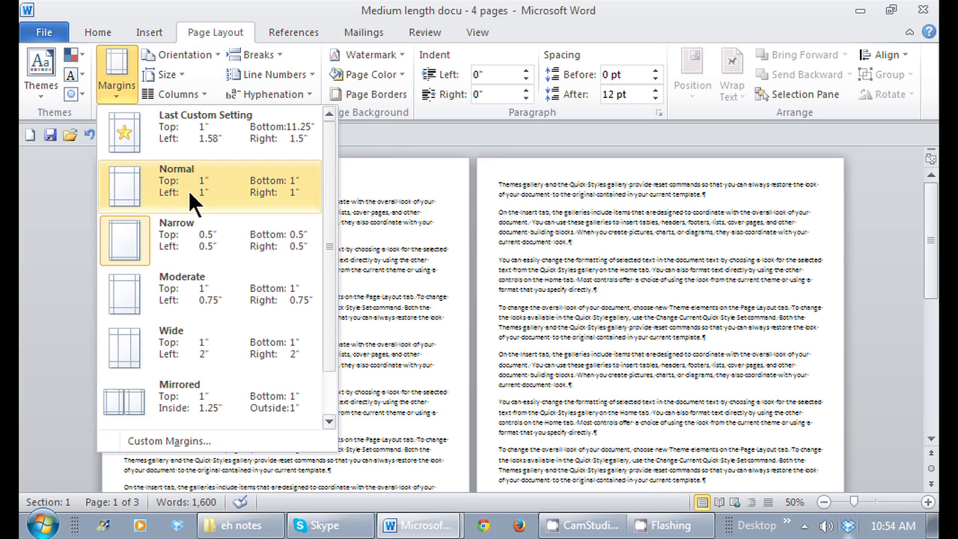